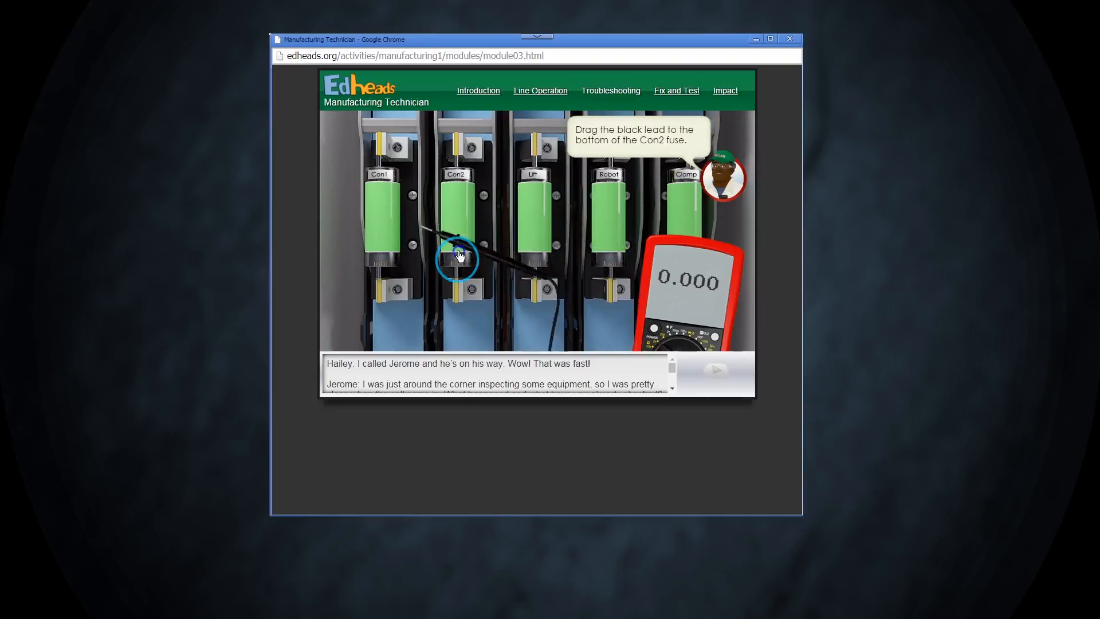
Step: Place the black lead on Con2's bottom and the red on its top, recording 0.008 volts
drag(456, 259, 389, 249)
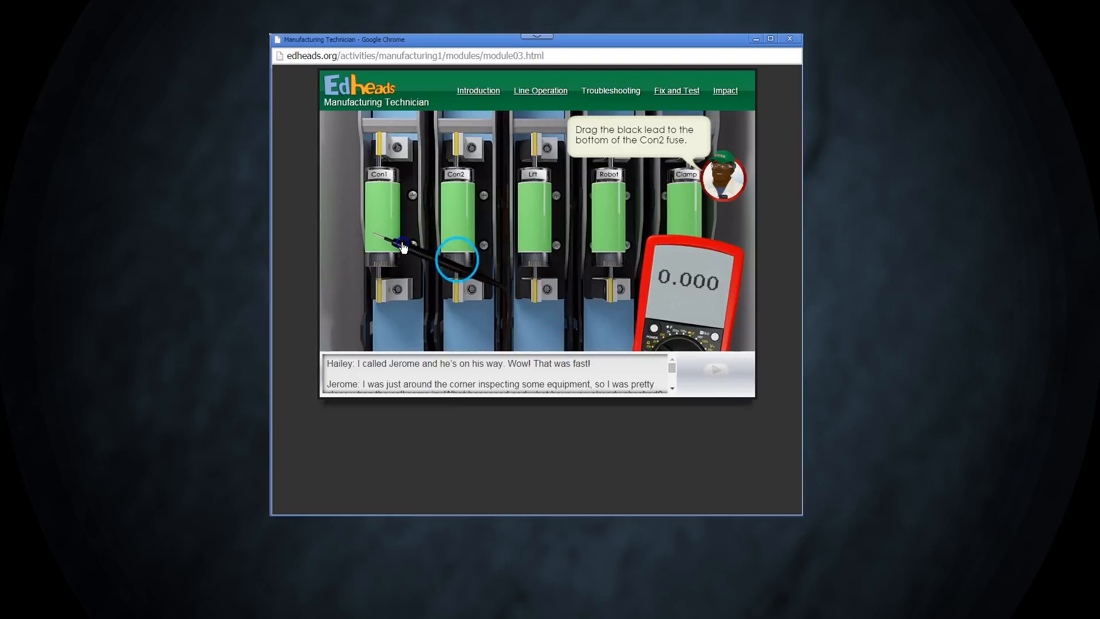
drag(400, 246, 421, 307)
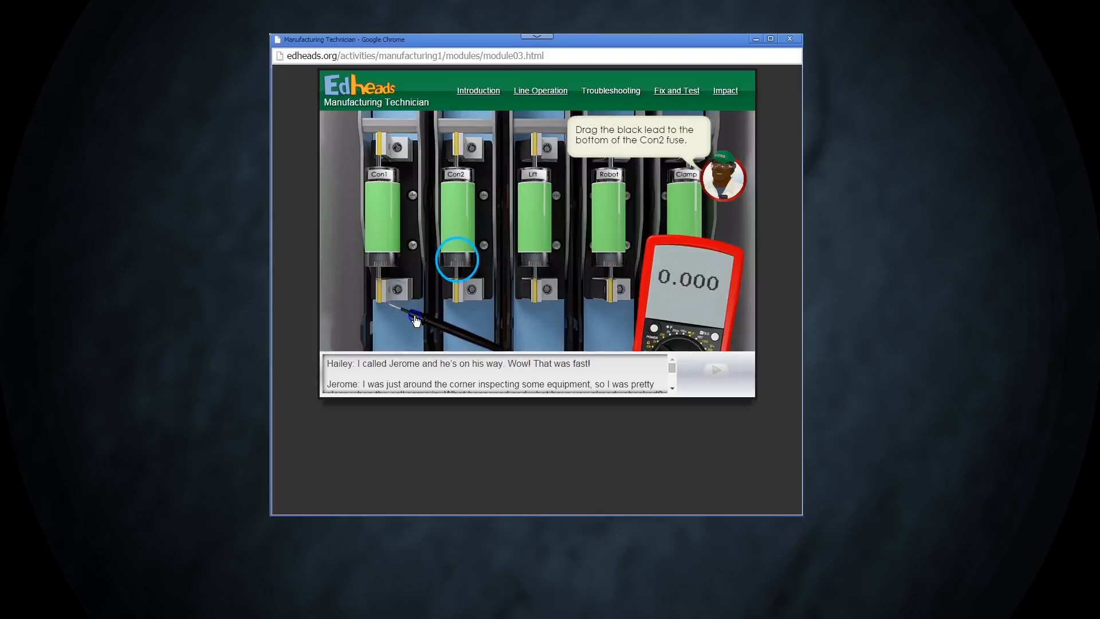
drag(413, 319, 477, 269)
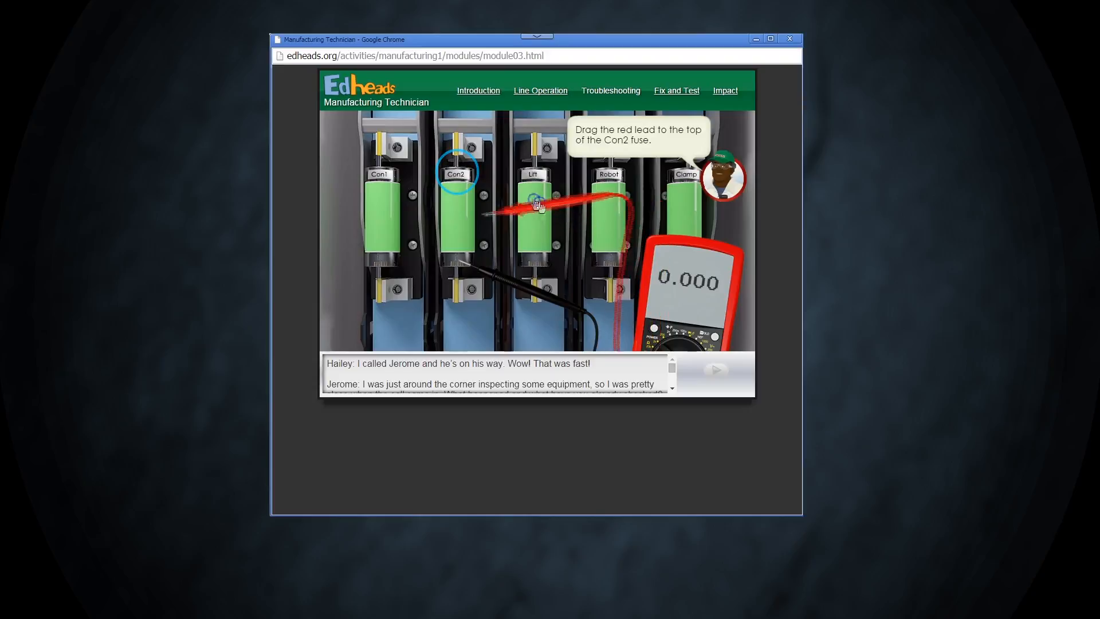
drag(536, 203, 456, 165)
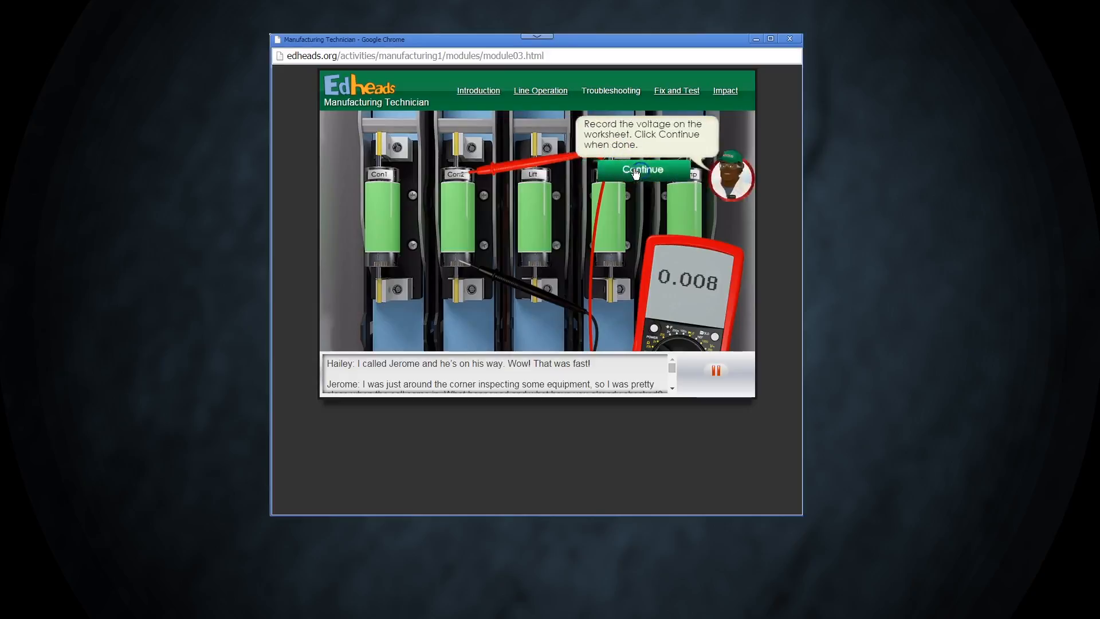
click(640, 170)
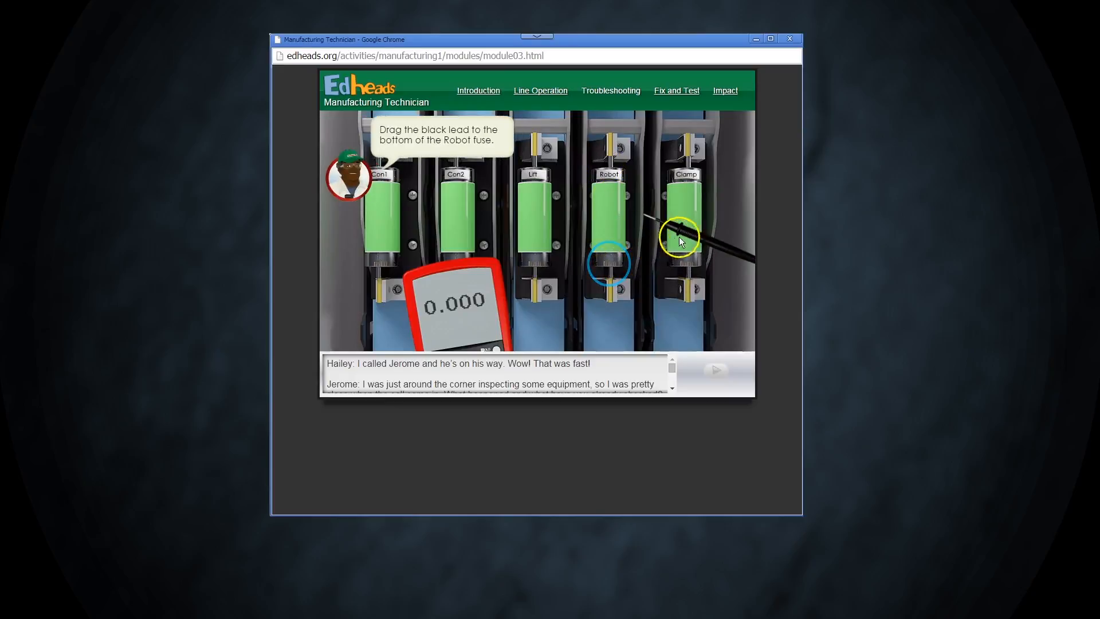
Step: Attach black and red leads to the Robot fuse's bottom and top, recording 0.006 volts
drag(678, 235, 642, 281)
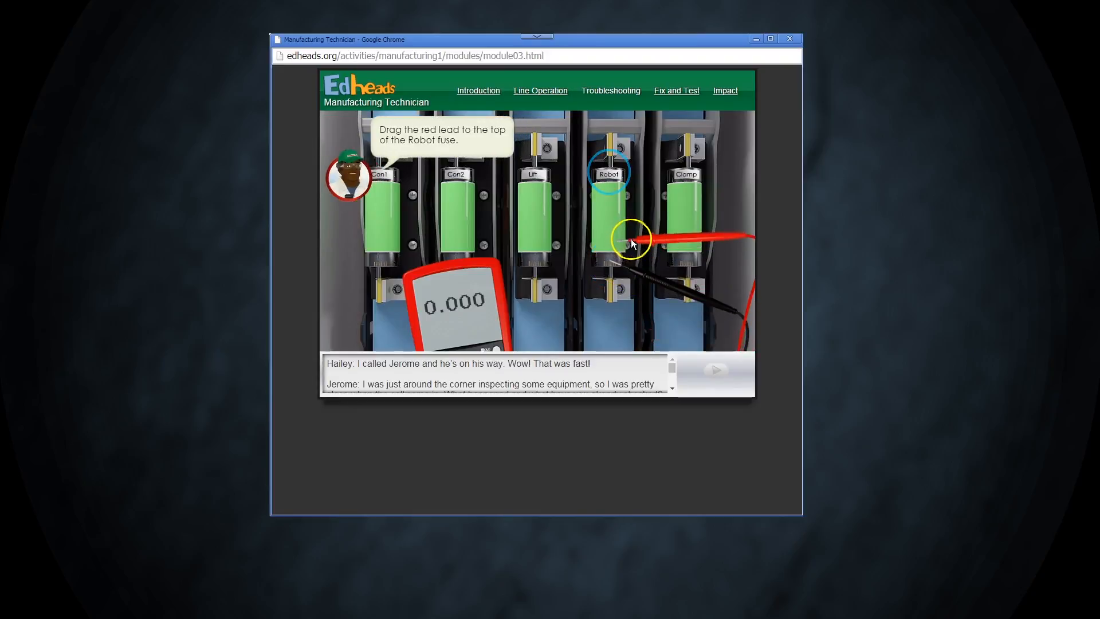
drag(628, 242, 610, 174)
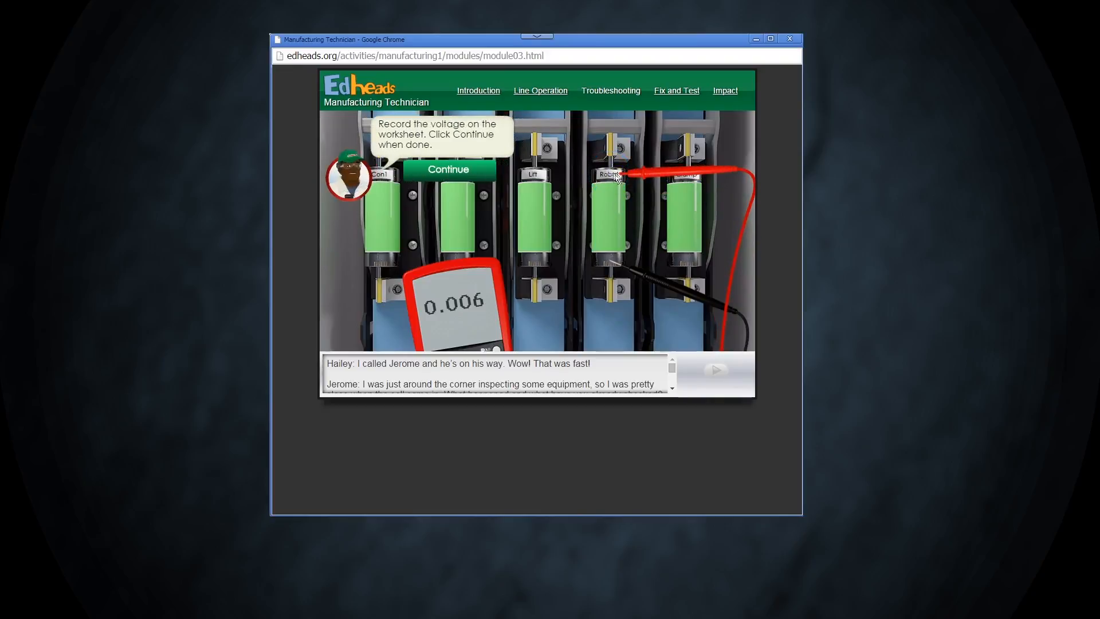
click(448, 169)
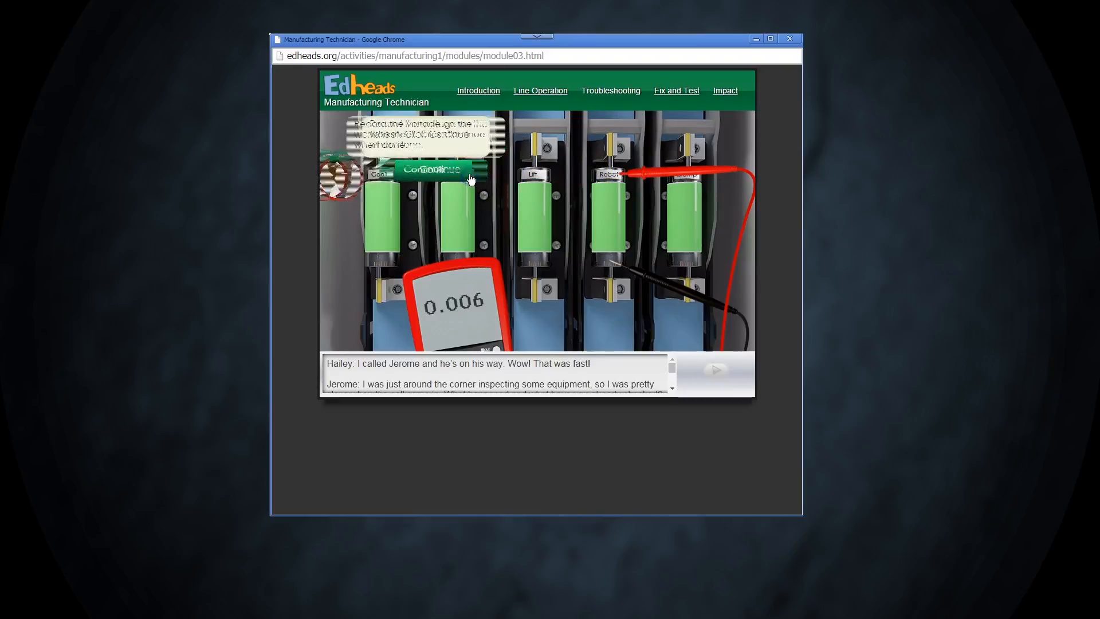
click(432, 169)
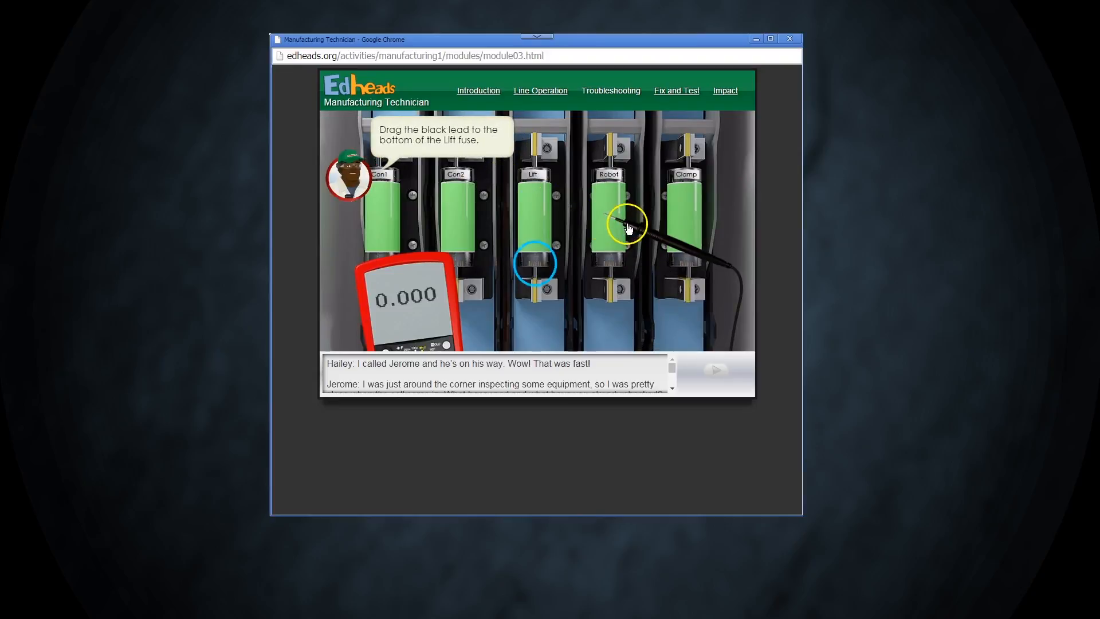
Step: Attach black and red leads to the Lift fuse's bottom and top, recording 0.007 volts
drag(624, 224, 553, 281)
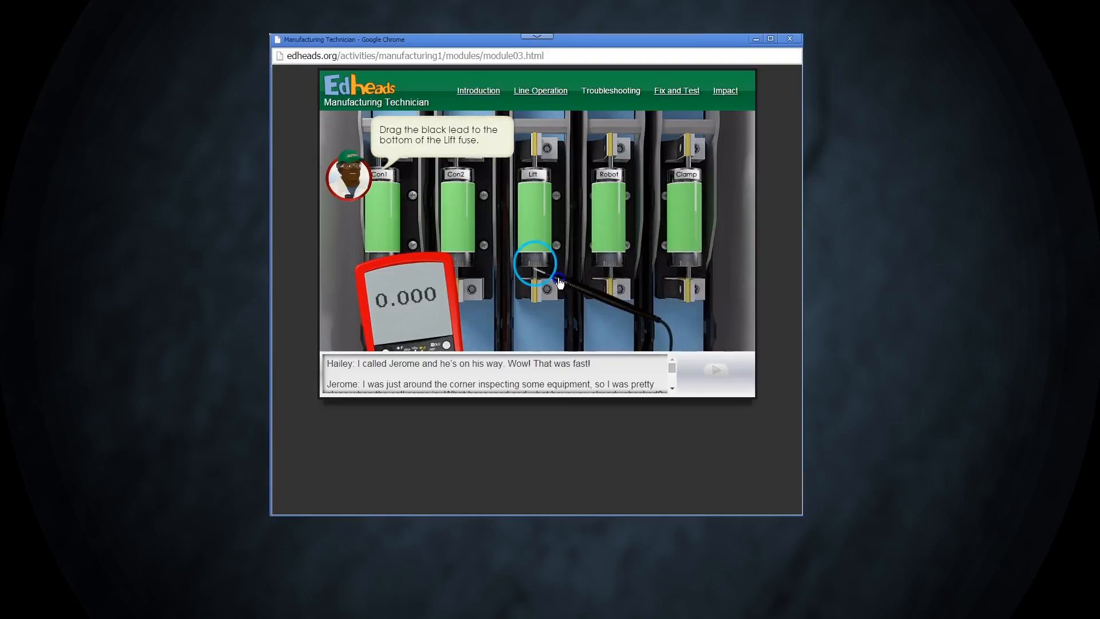
drag(554, 280, 537, 273)
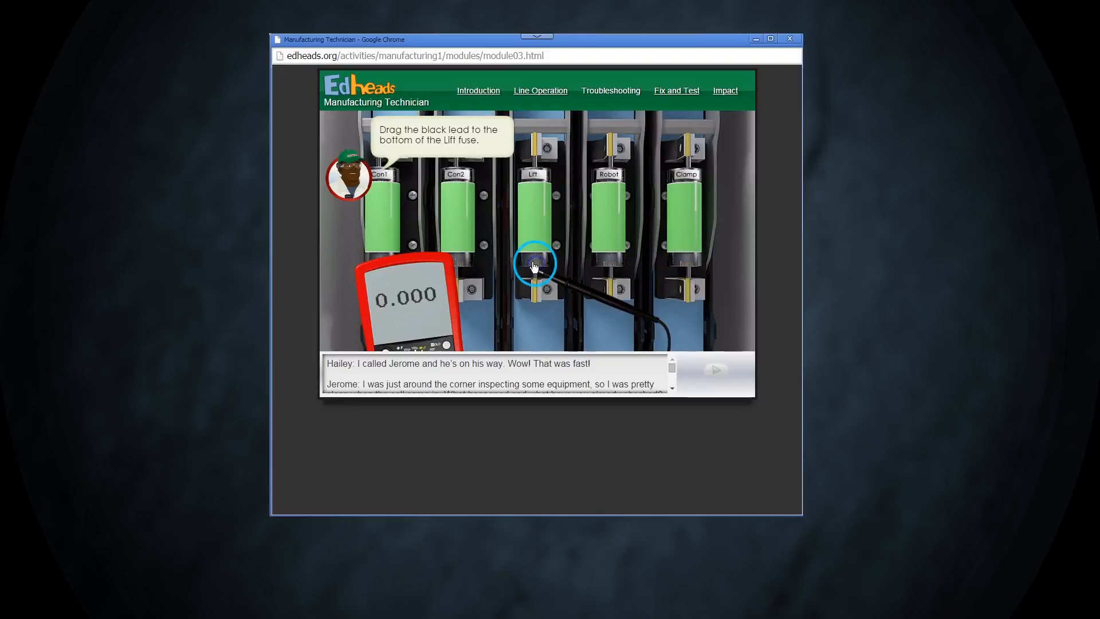
drag(534, 265, 565, 273)
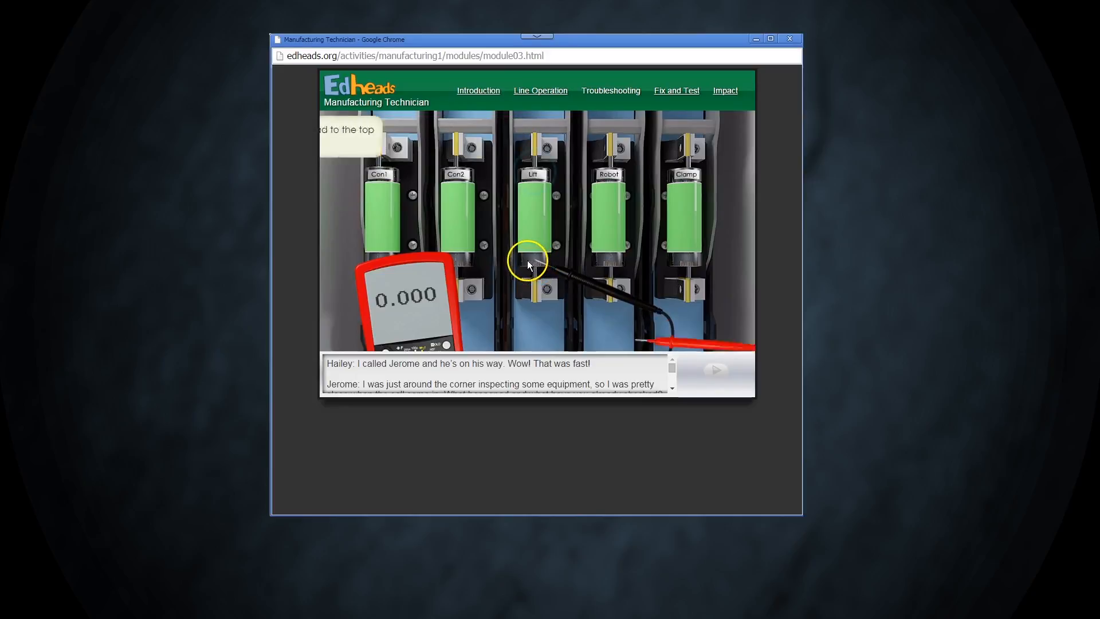
drag(659, 344, 654, 229)
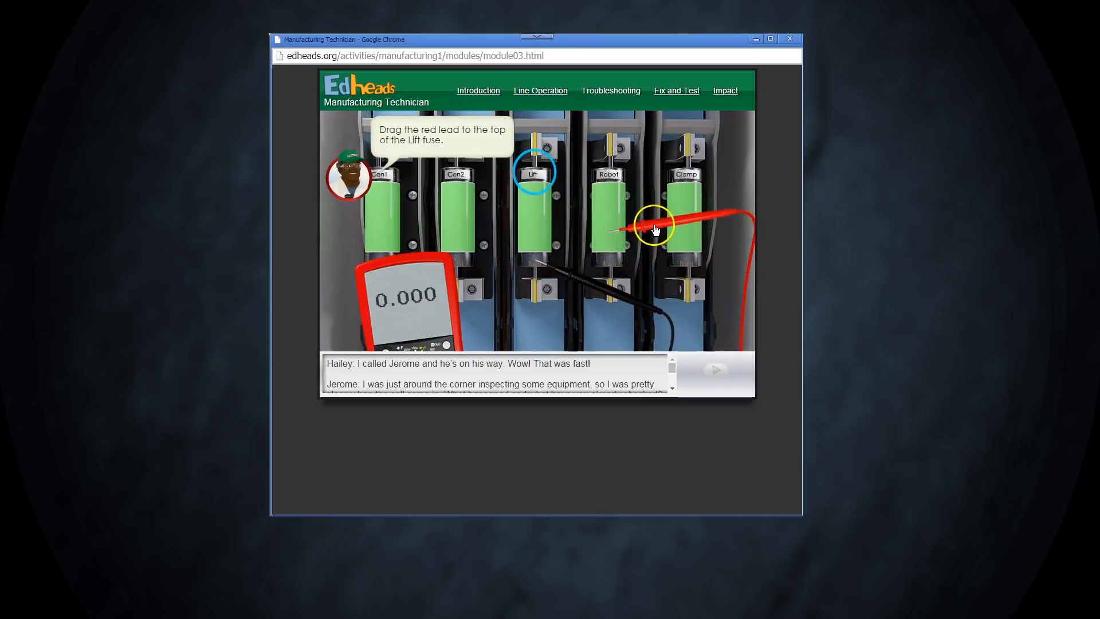
drag(656, 224, 579, 168)
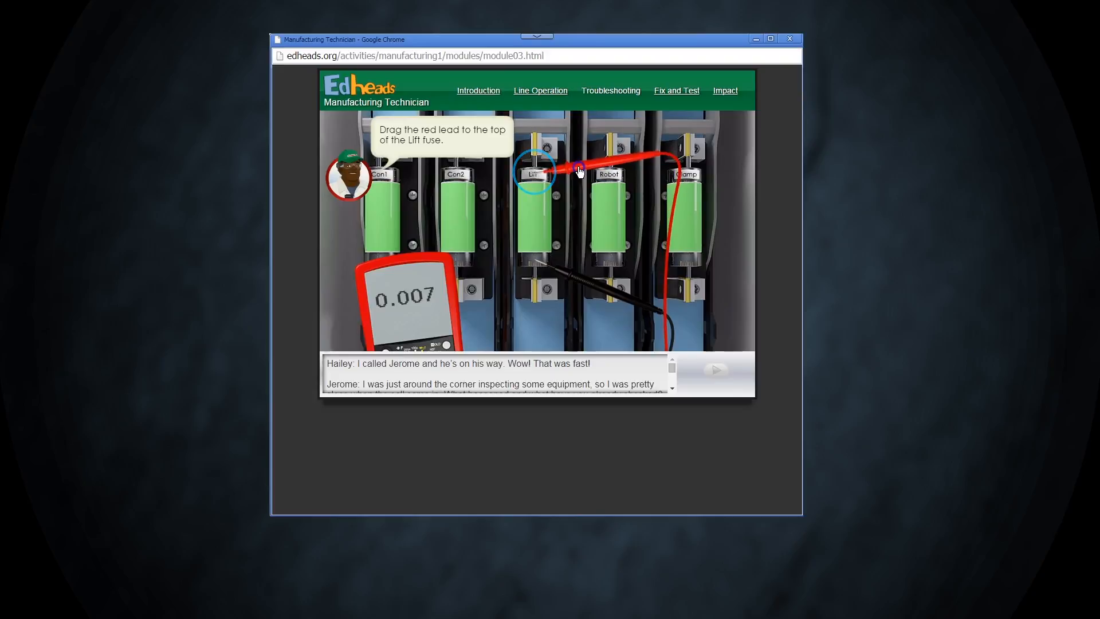
drag(579, 170, 535, 173)
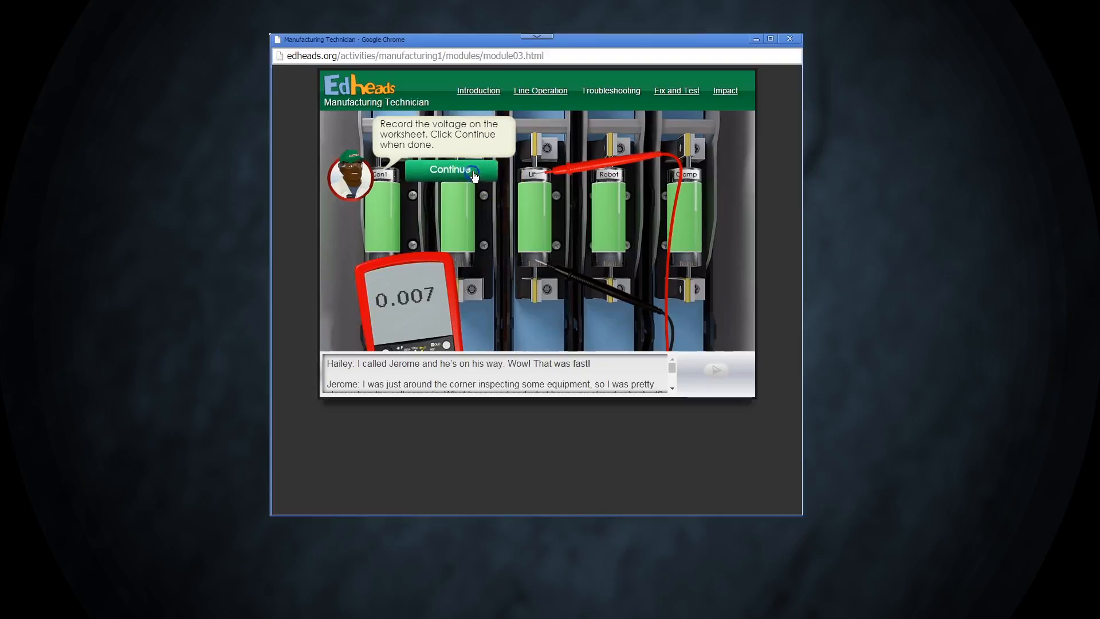
click(449, 170)
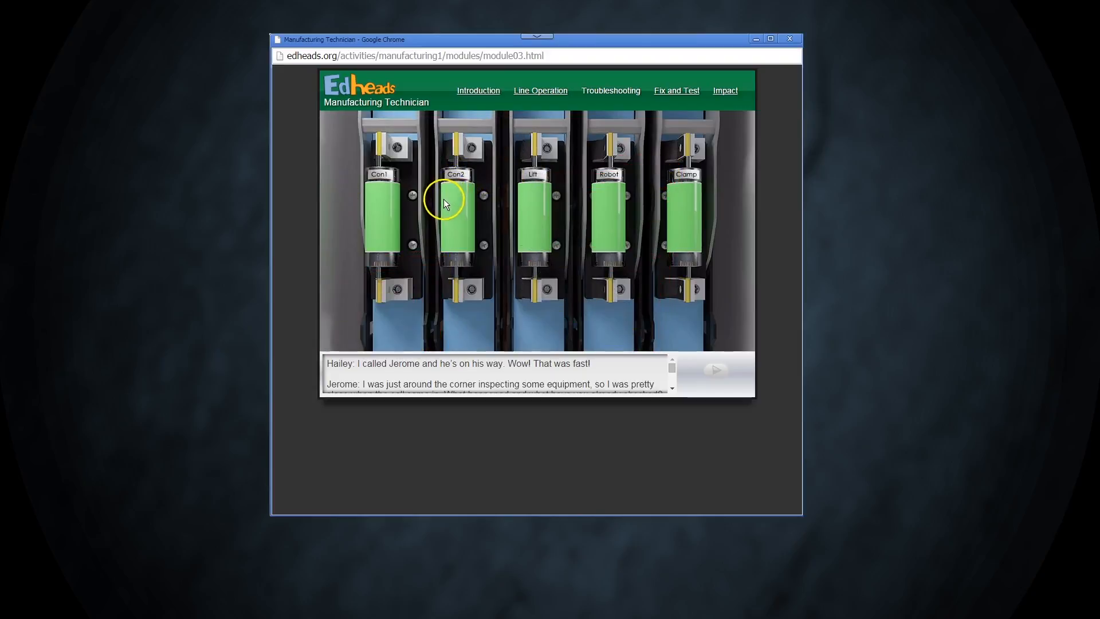